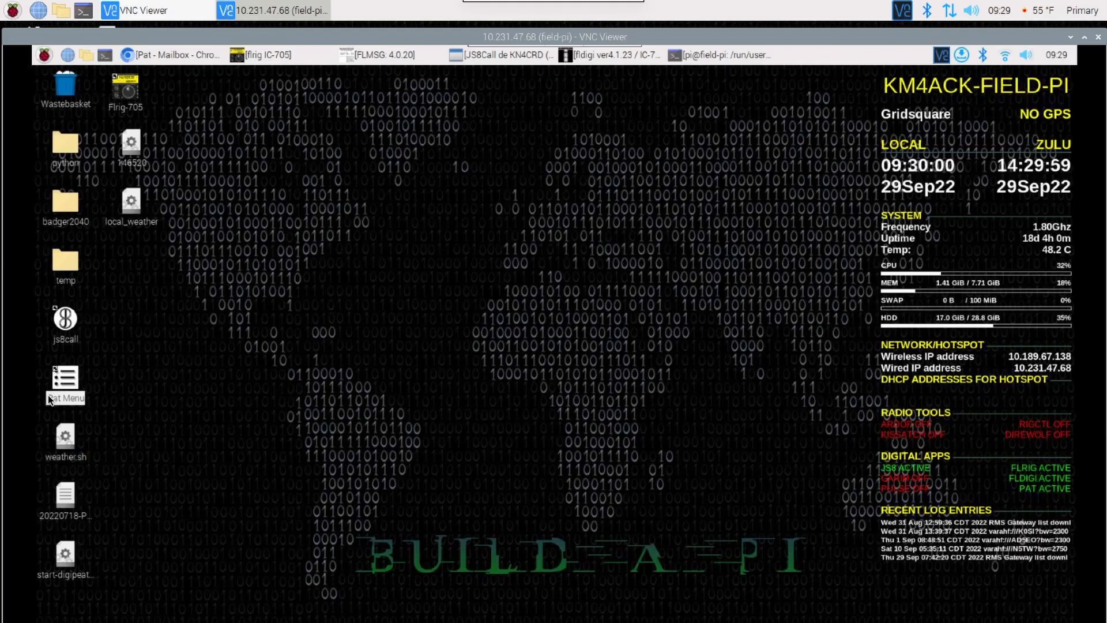
mouse_move(64, 382)
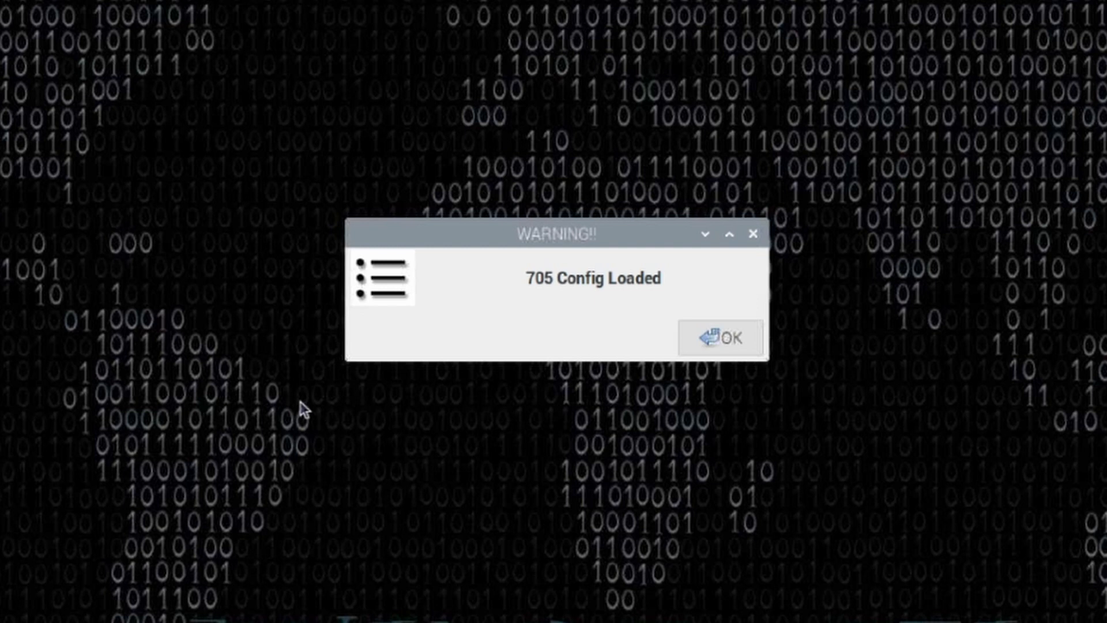
mouse_move(558, 403)
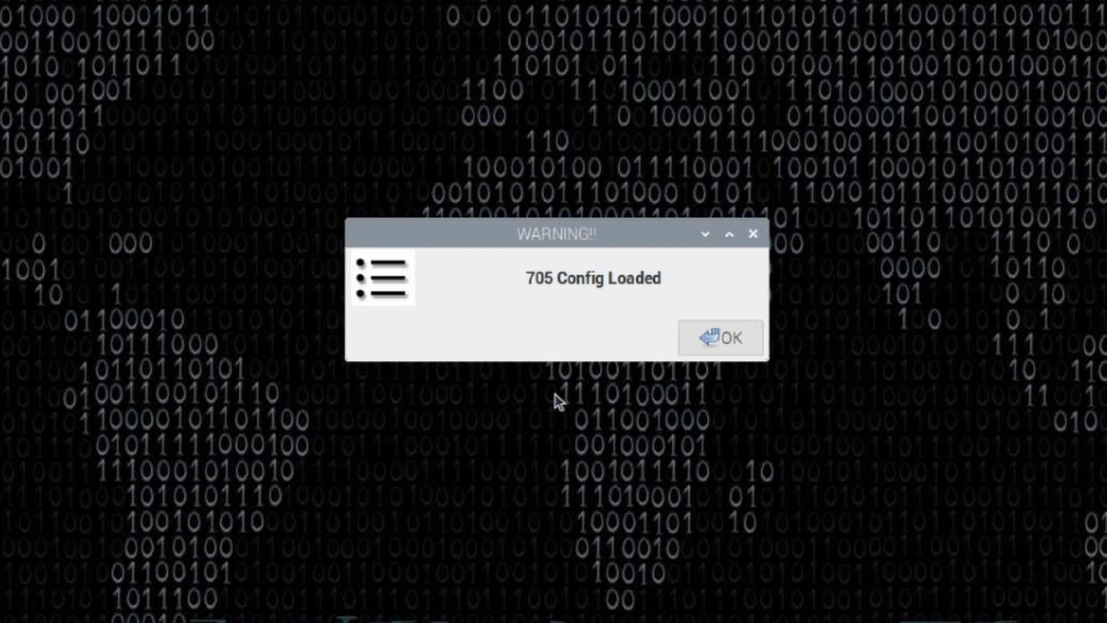
mouse_move(577, 408)
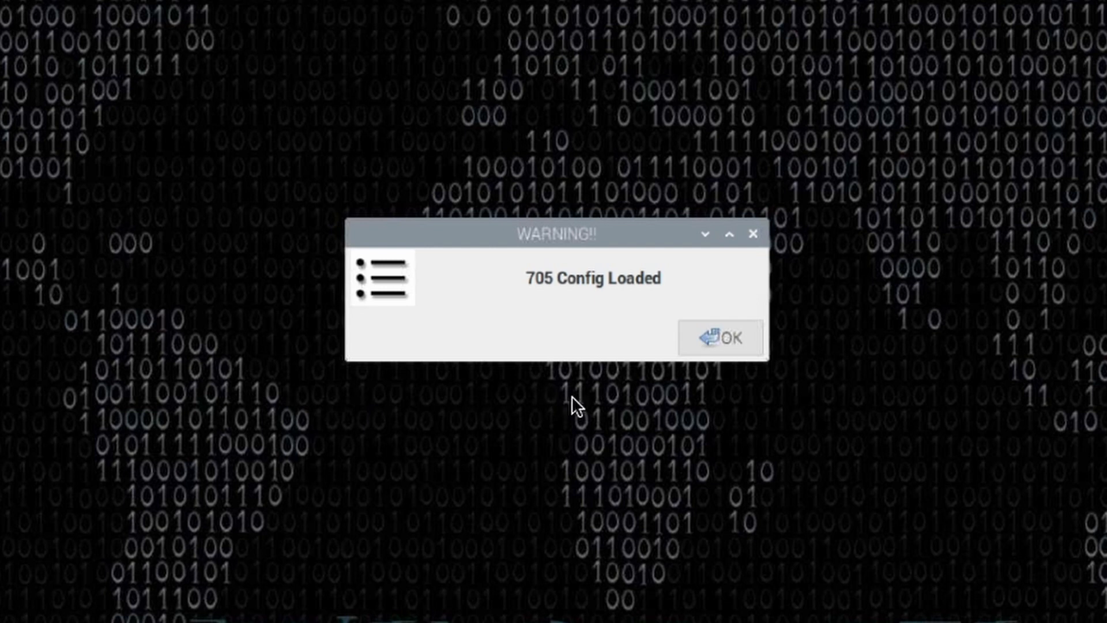
mouse_move(515, 312)
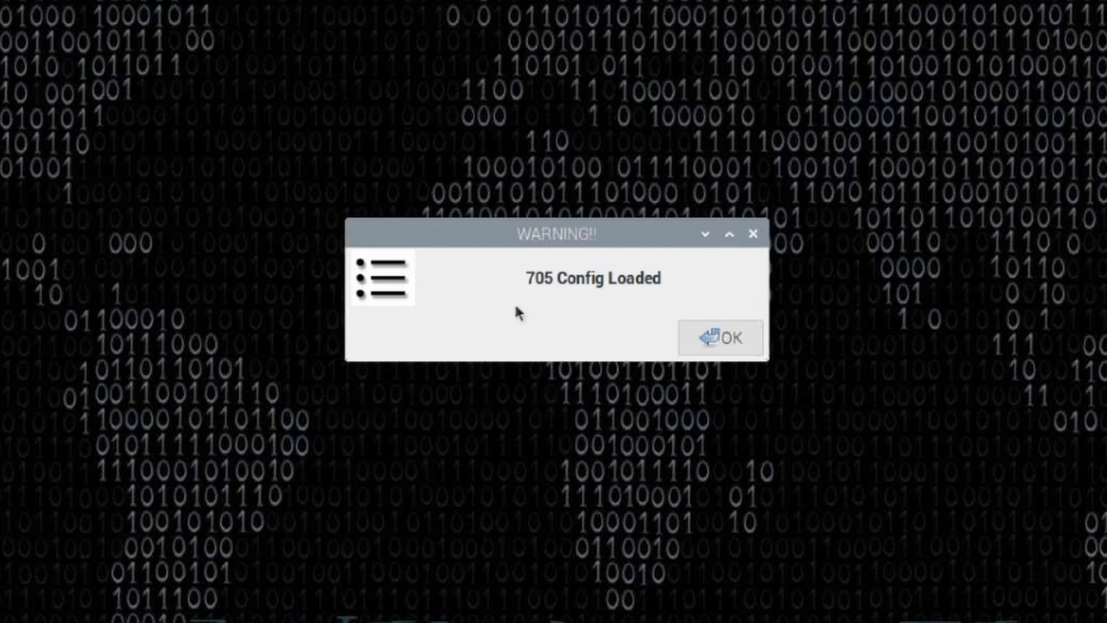
mouse_move(529, 297)
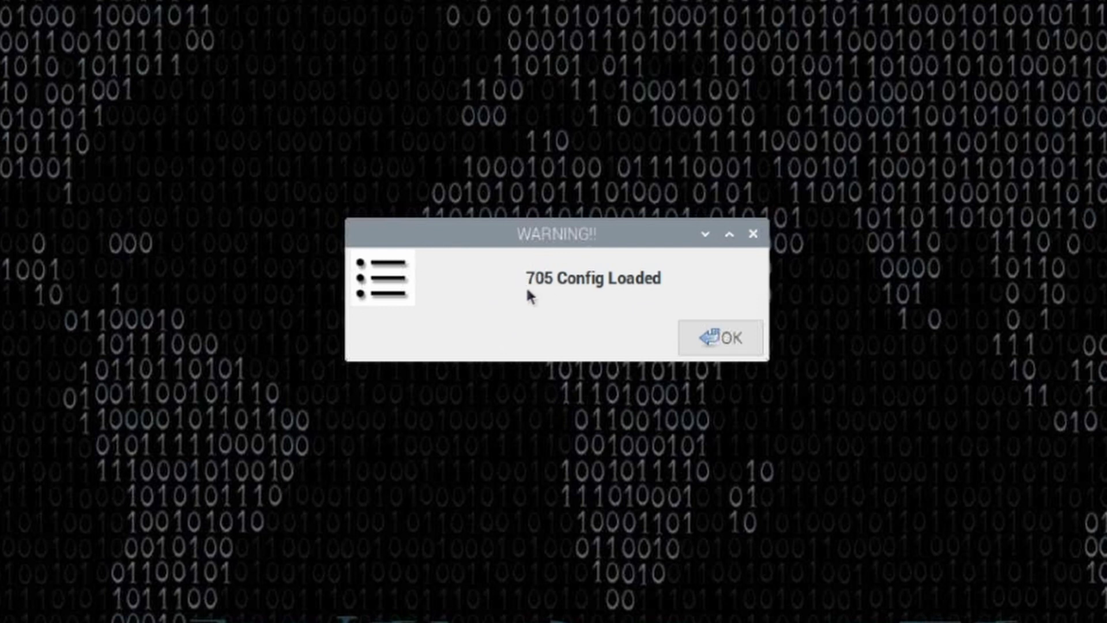
mouse_move(546, 289)
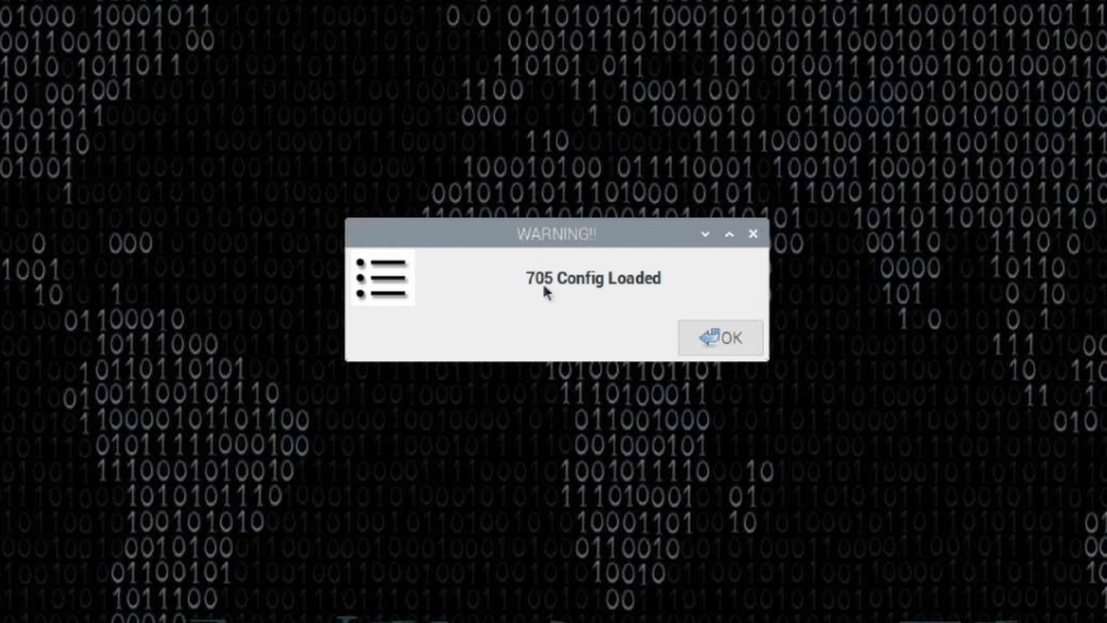
mouse_move(632, 289)
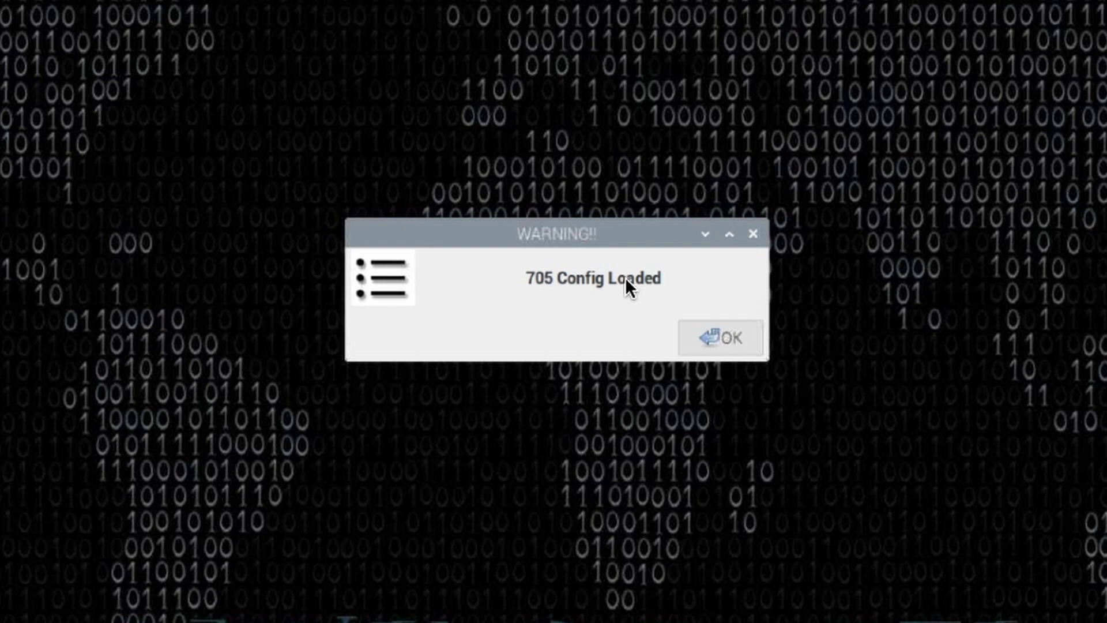
Review the 705 config's current settings, including its custom warning message, then cancel without saving
left_click(719, 336)
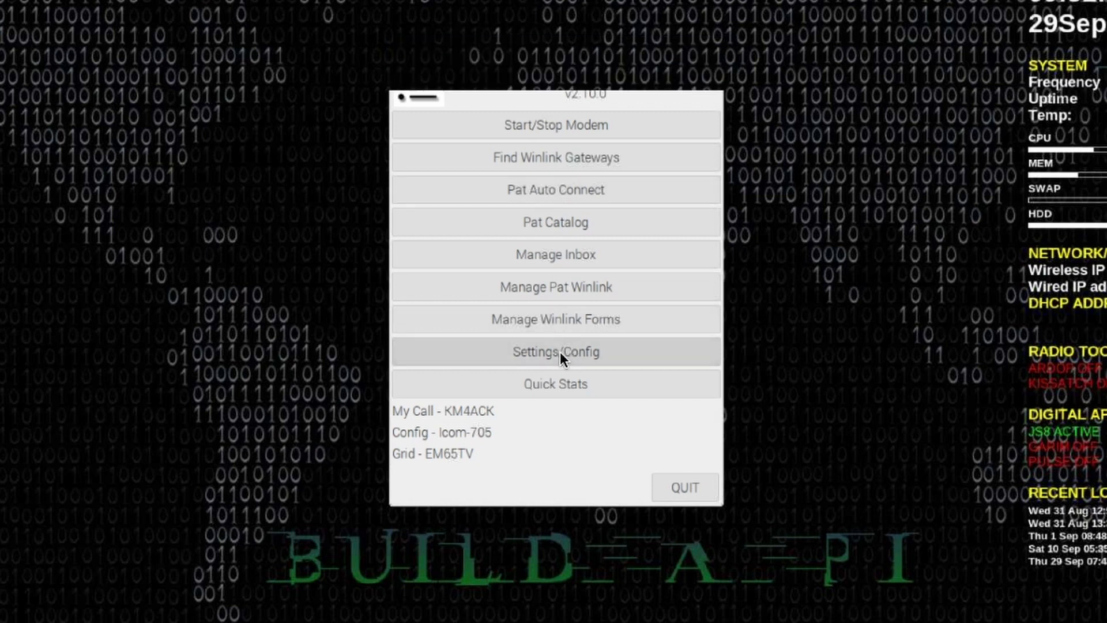
left_click(555, 352)
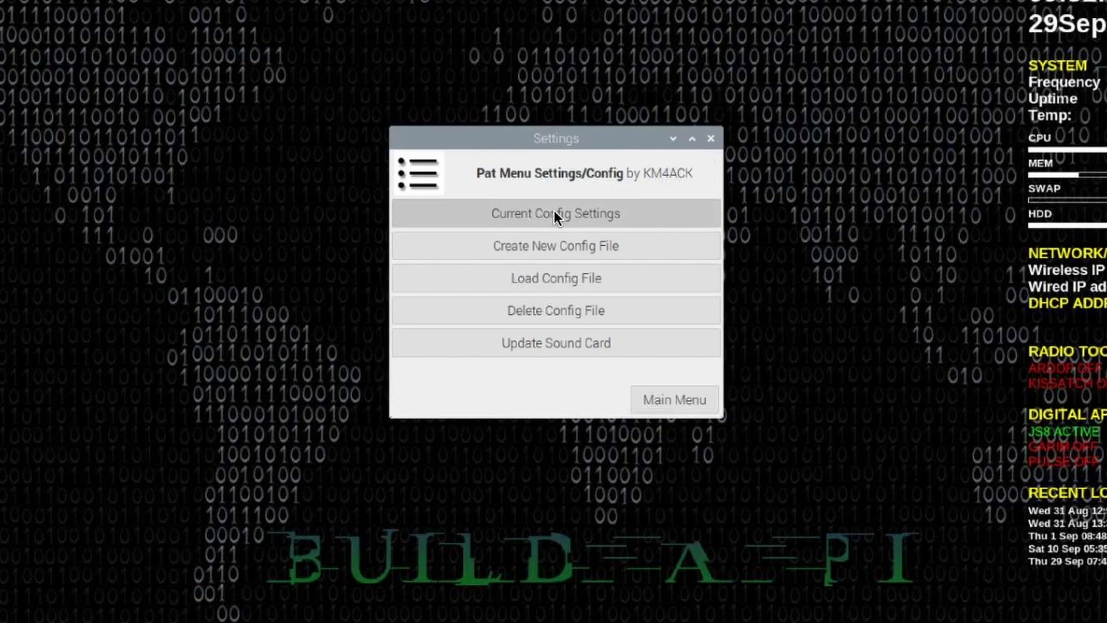
left_click(555, 214)
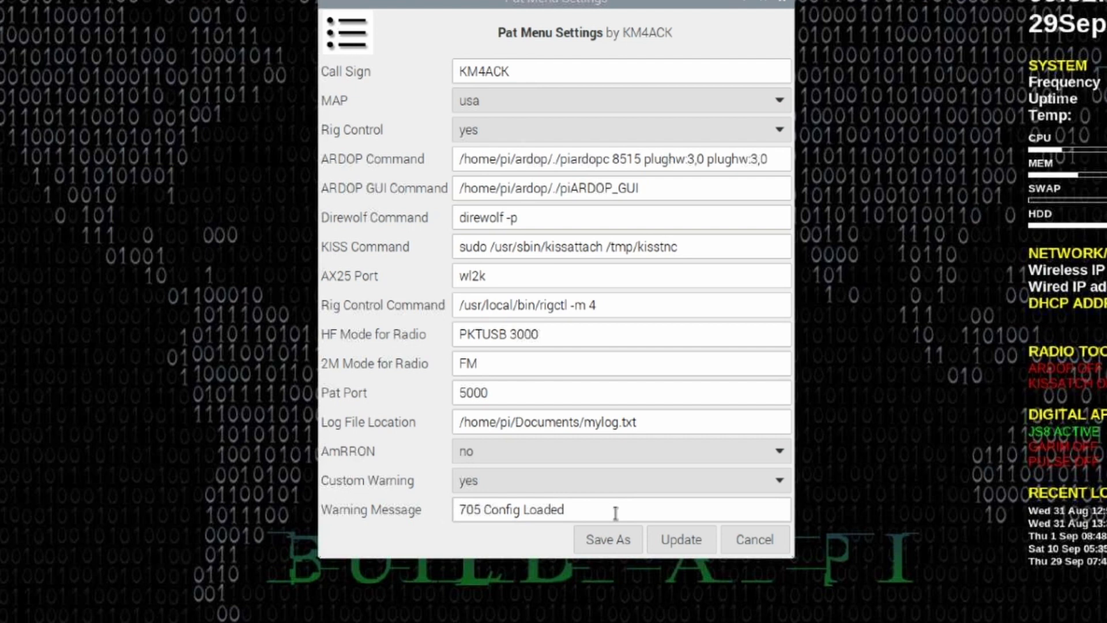
left_click(565, 509)
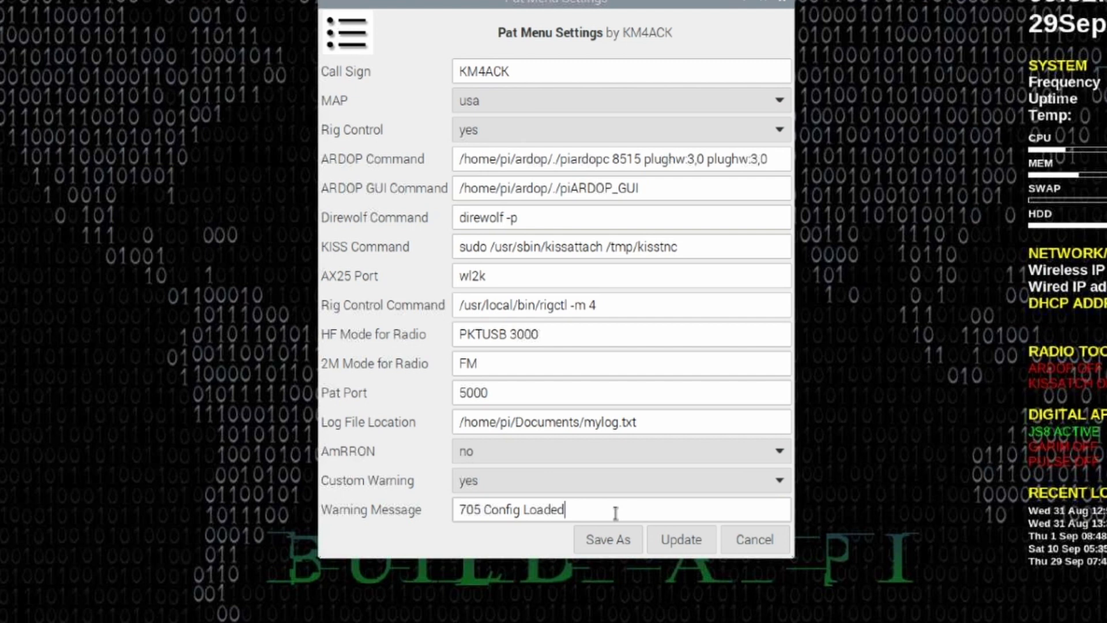
mouse_move(617, 517)
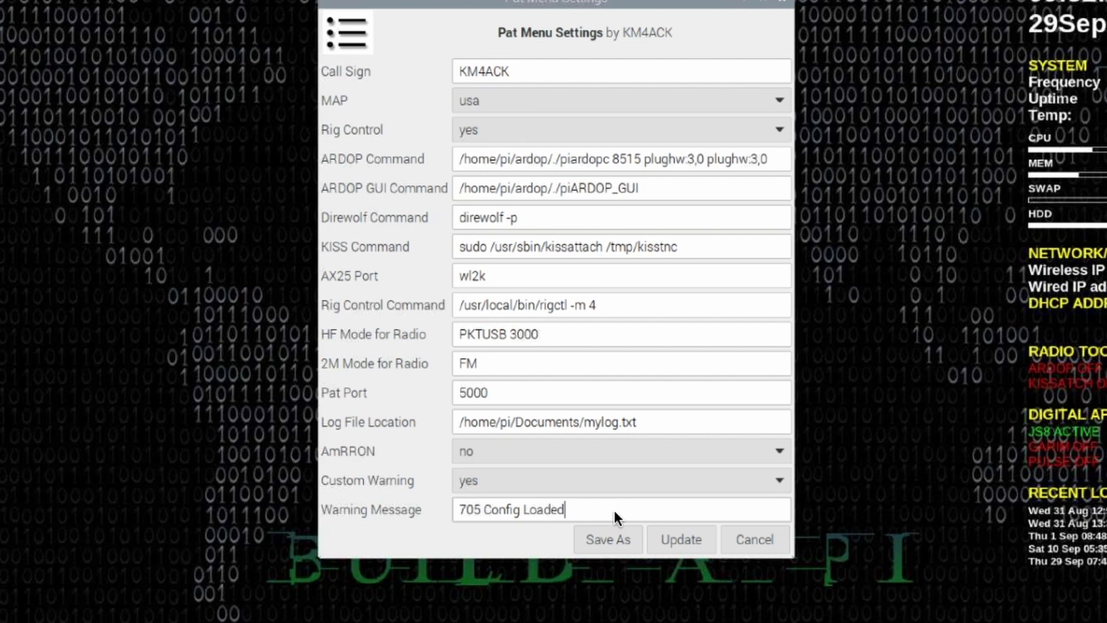
mouse_move(753, 539)
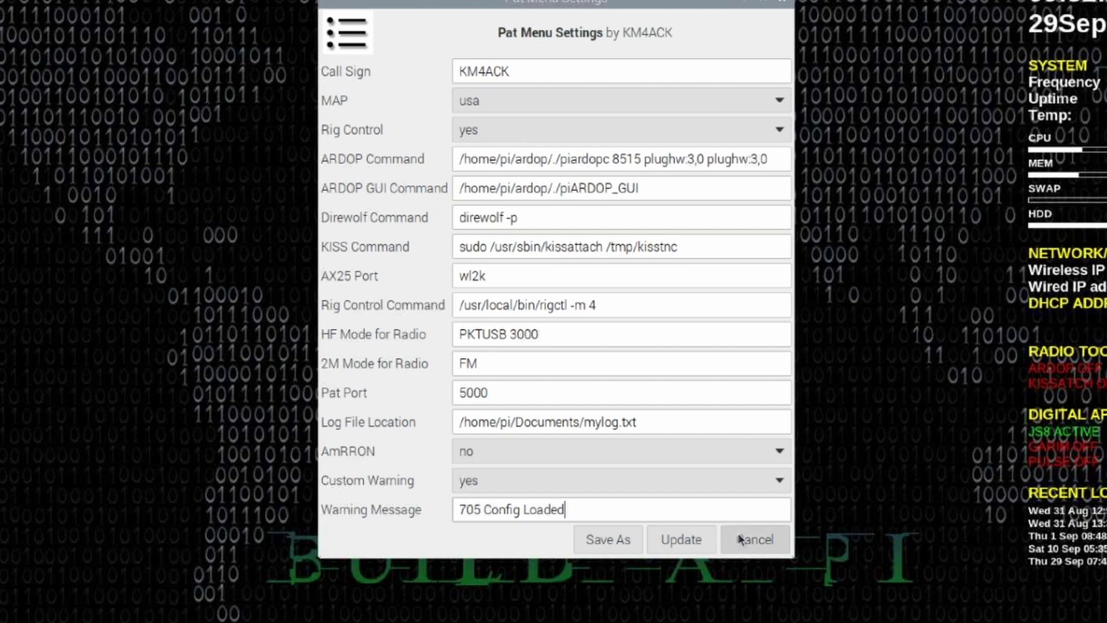
left_click(753, 539)
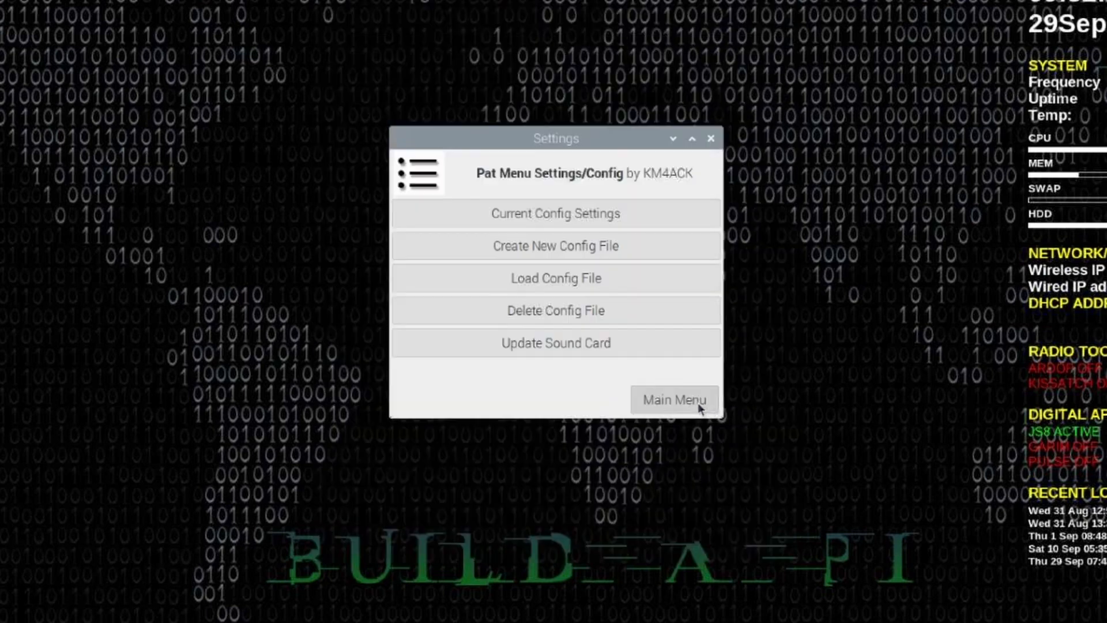
Search for VARA Winlink gateways in grid EM on the 40 meter band
left_click(672, 400)
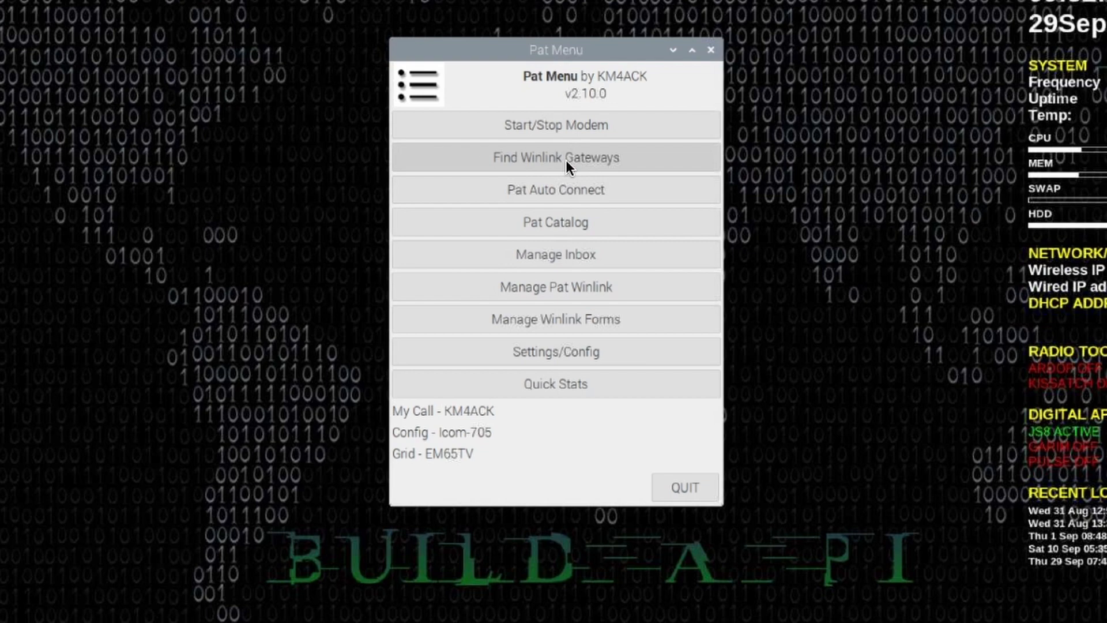
left_click(555, 156)
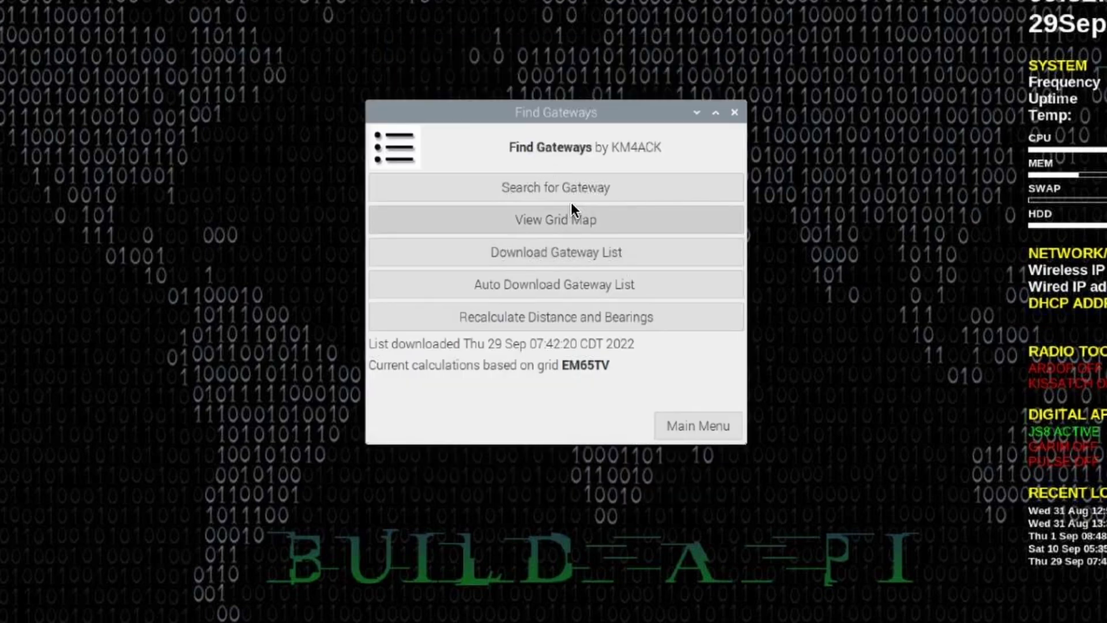
left_click(554, 187)
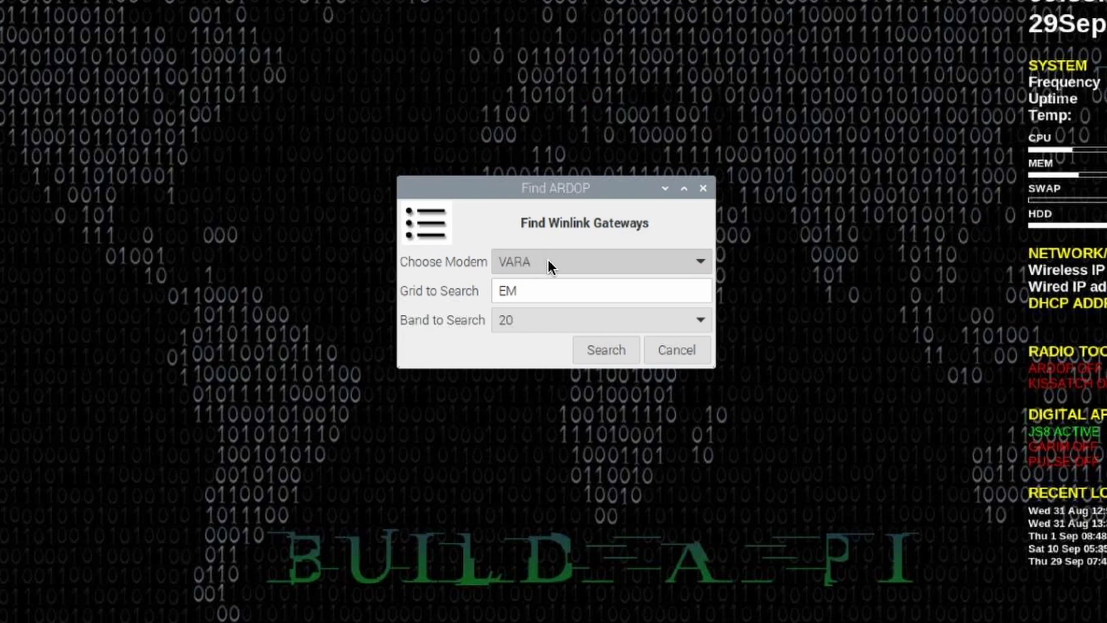
left_click(698, 261)
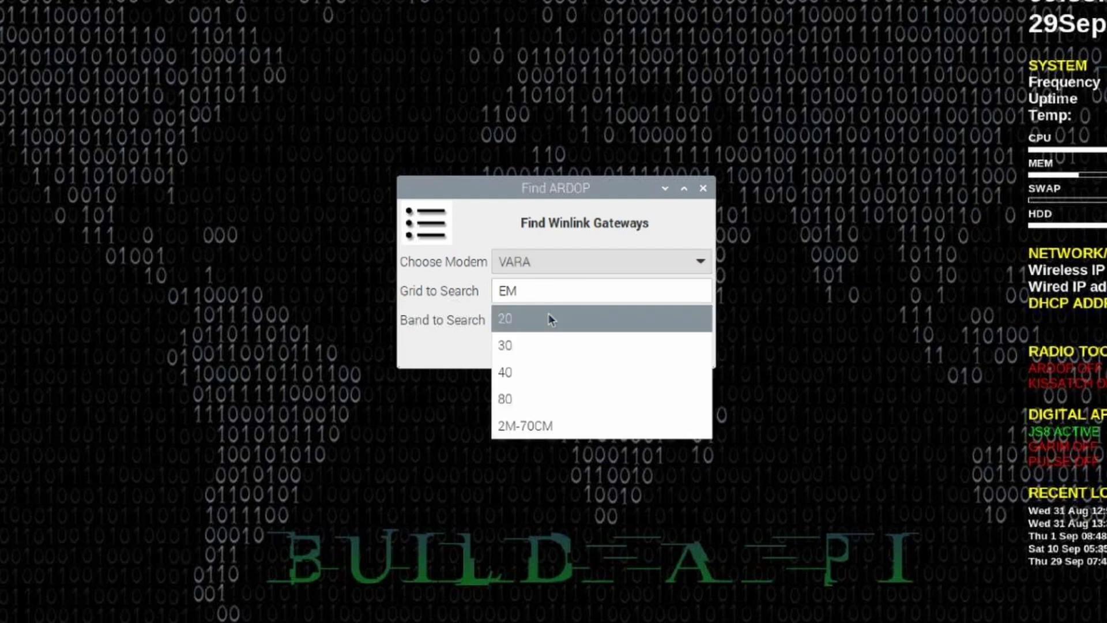
left_click(503, 373)
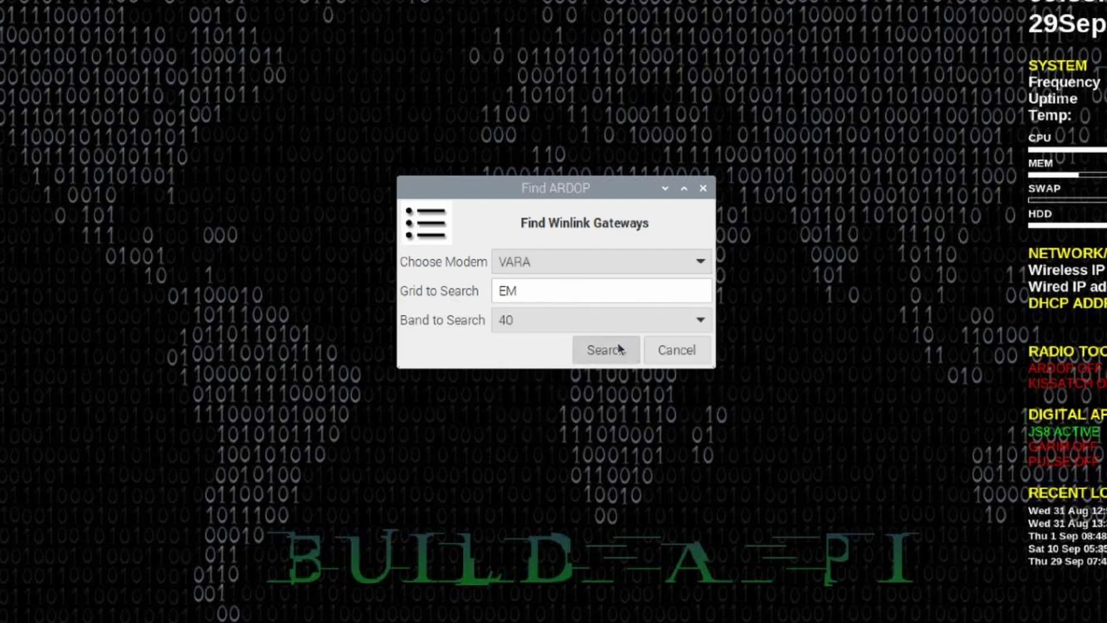
left_click(605, 349)
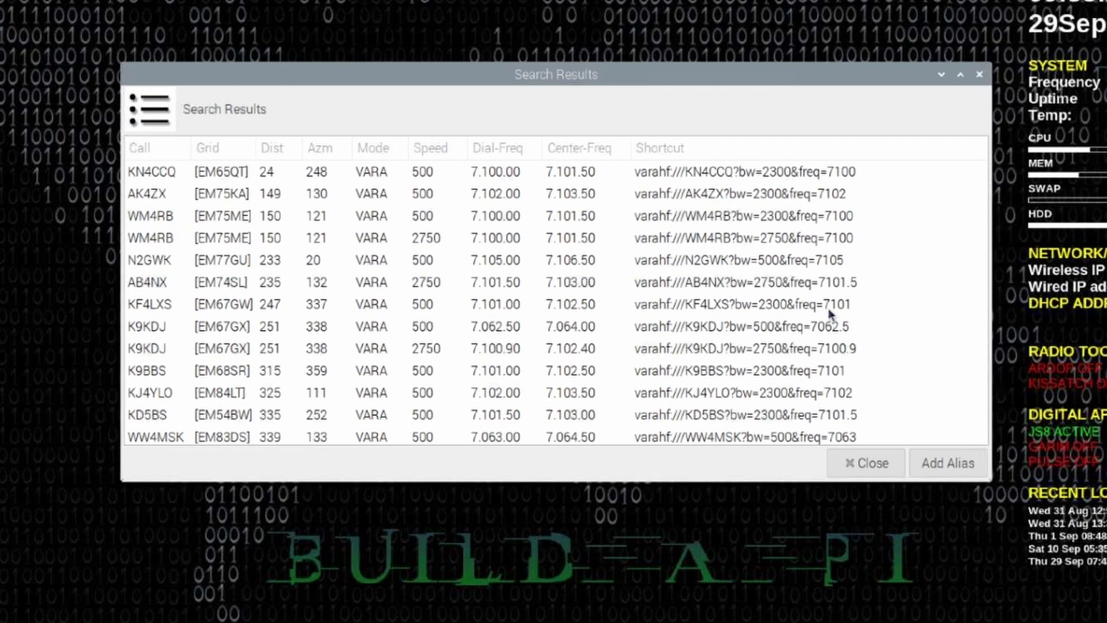
mouse_move(154, 203)
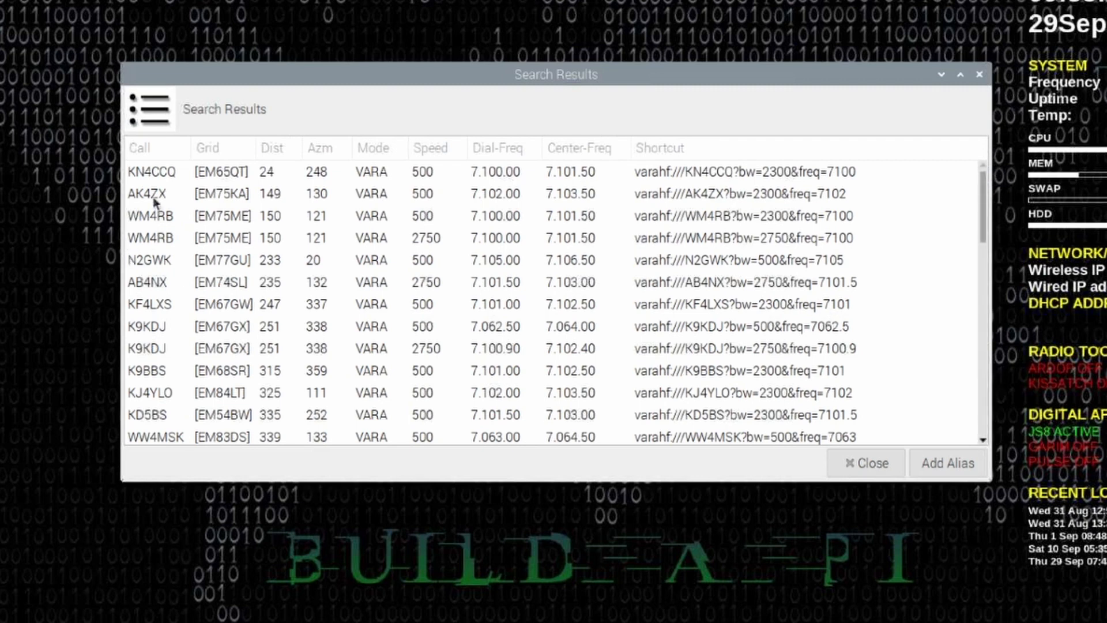
Add the AK4ZX gateway from the results as a Pat Winlink alias and acknowledge the 'ADDED' notice
left_click(146, 194)
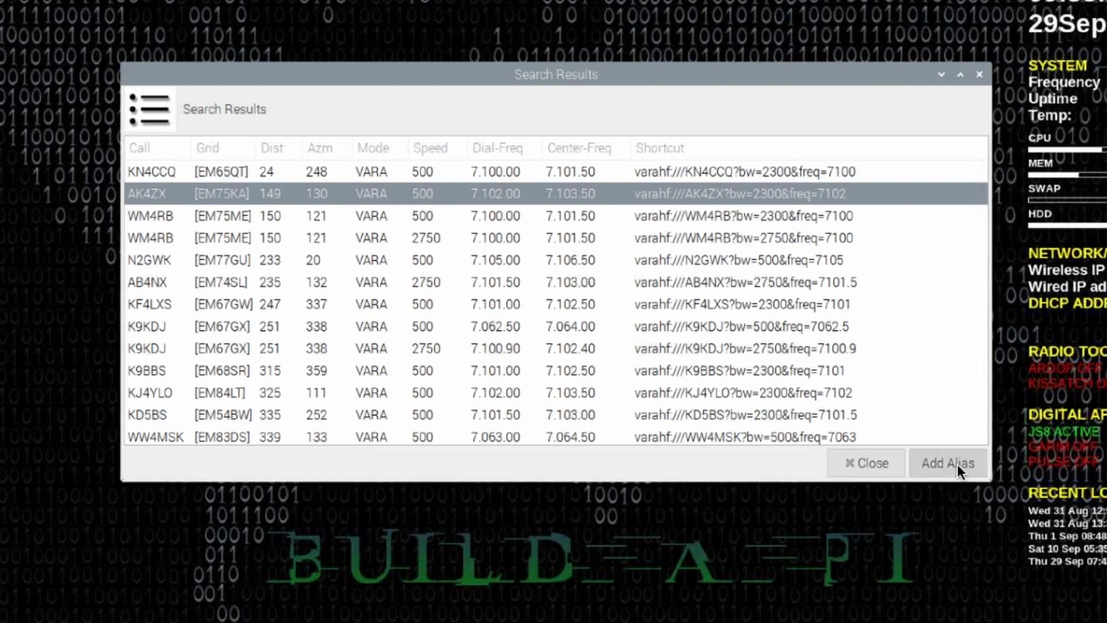
left_click(155, 435)
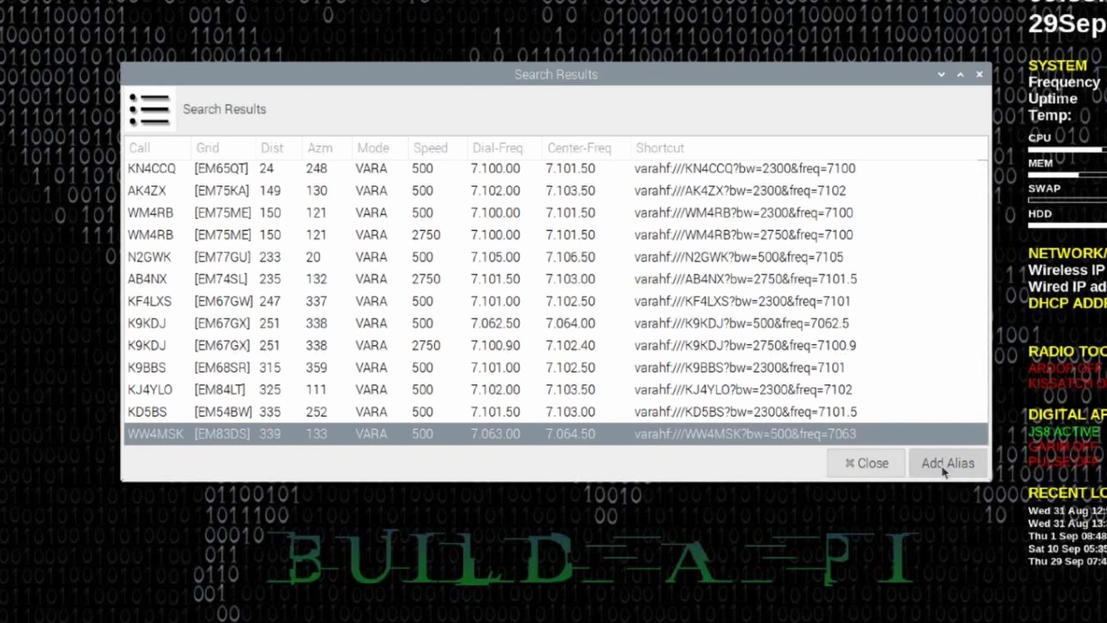
left_click(947, 464)
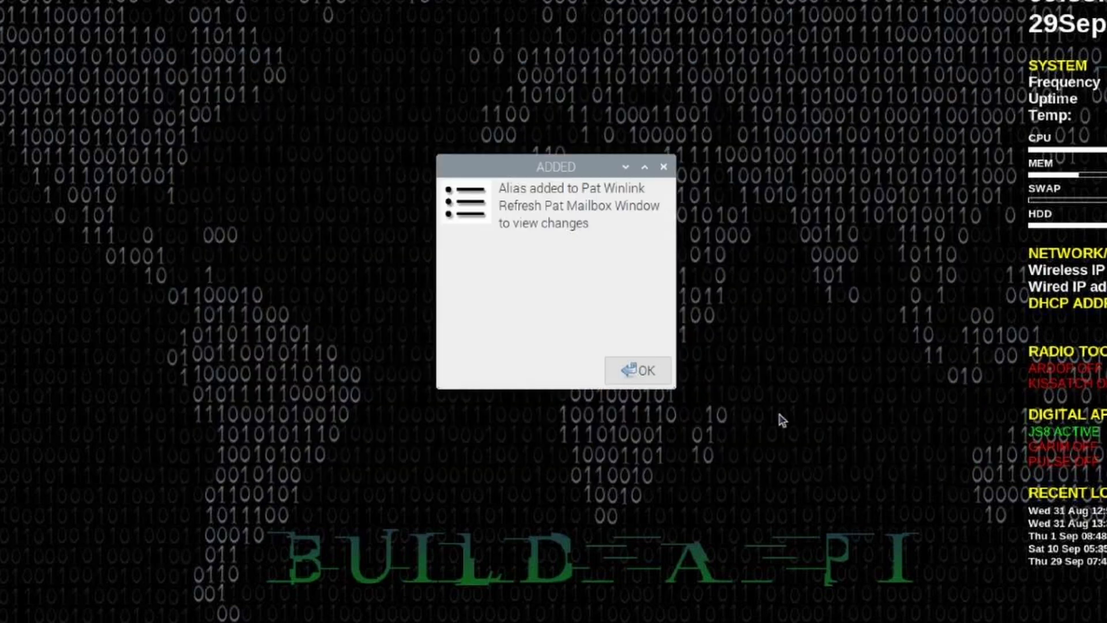
mouse_move(552, 266)
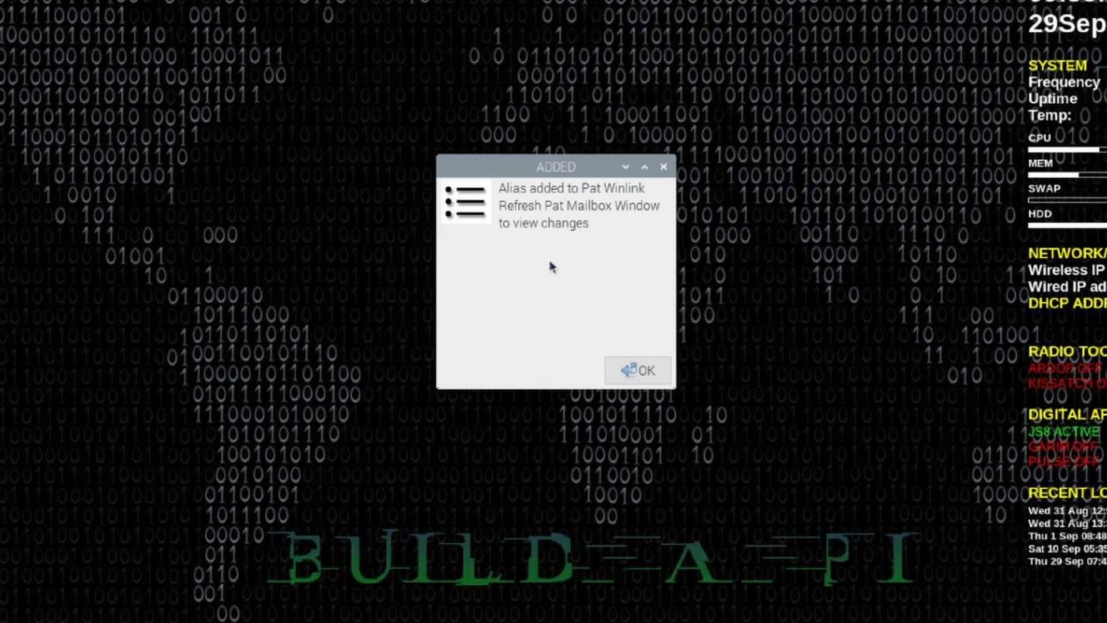
mouse_move(521, 339)
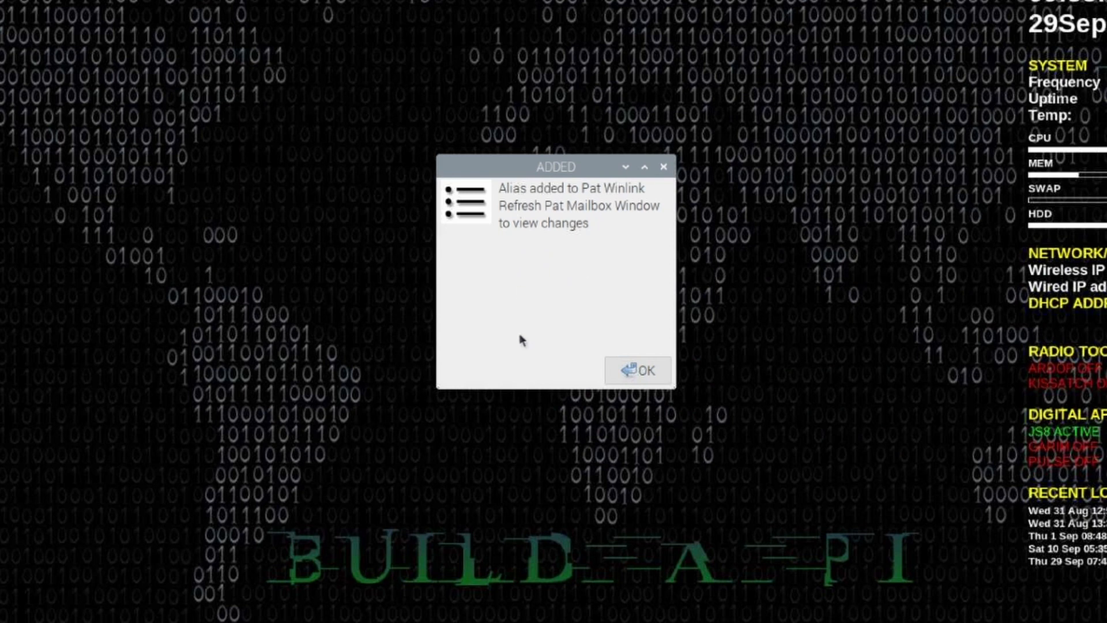
left_click(636, 370)
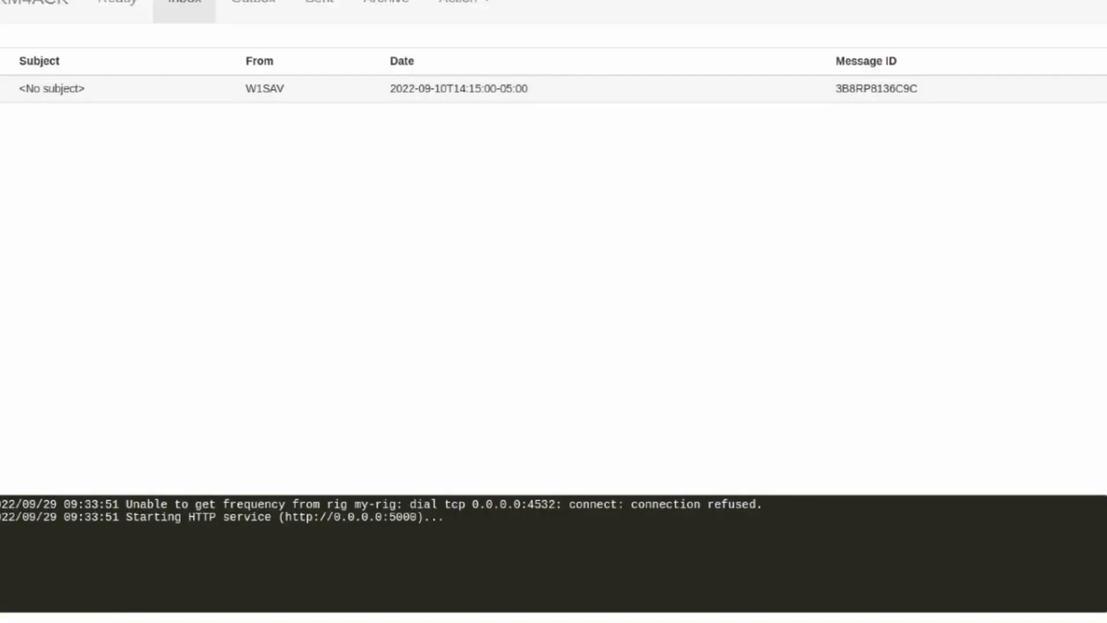
Show the Connect to remote node alias list, now including WW4MSK-40M-VARA
scroll("up", 3)
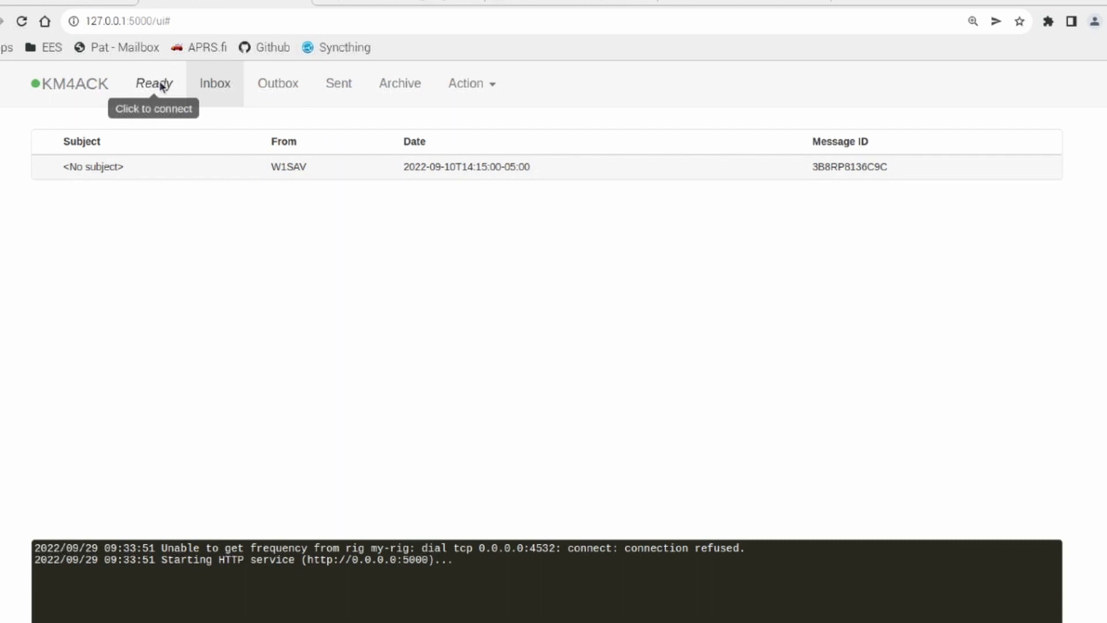
left_click(153, 83)
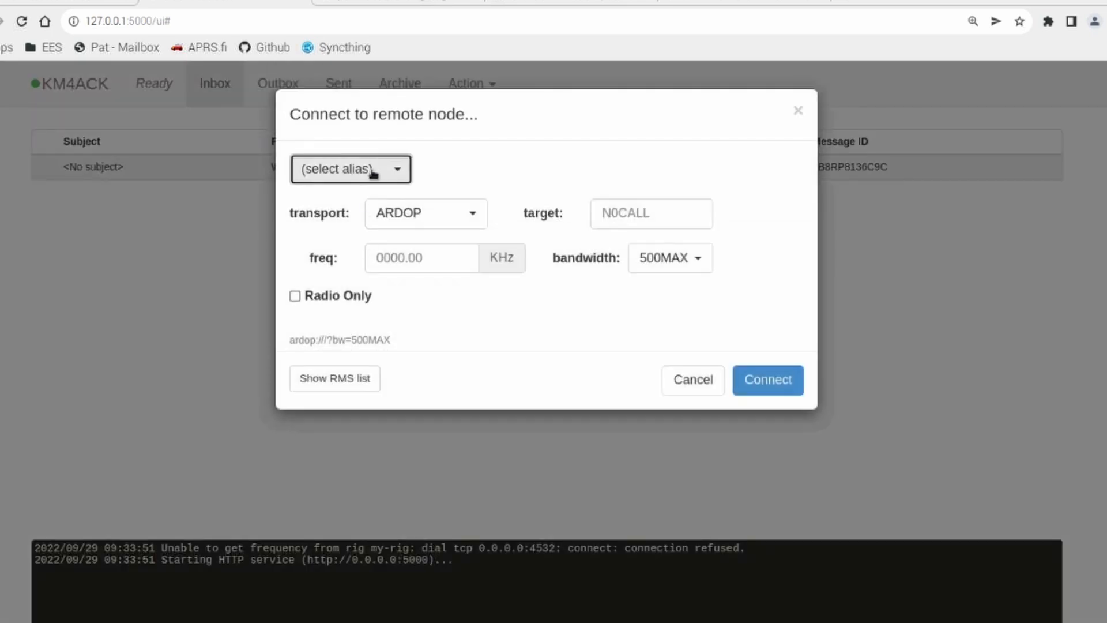
left_click(350, 168)
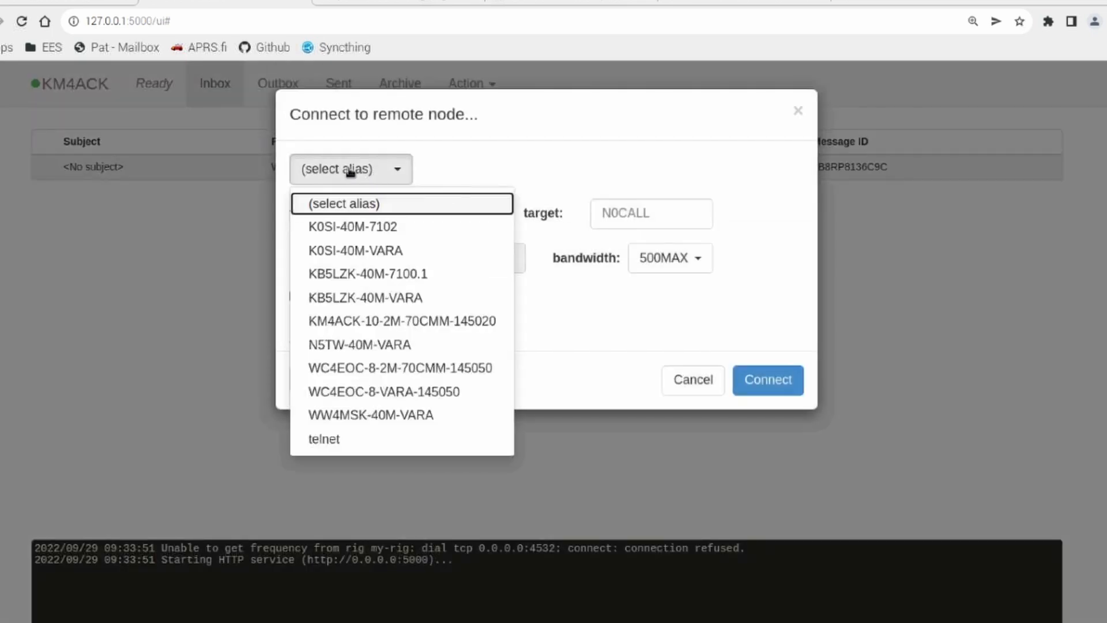
mouse_move(370, 414)
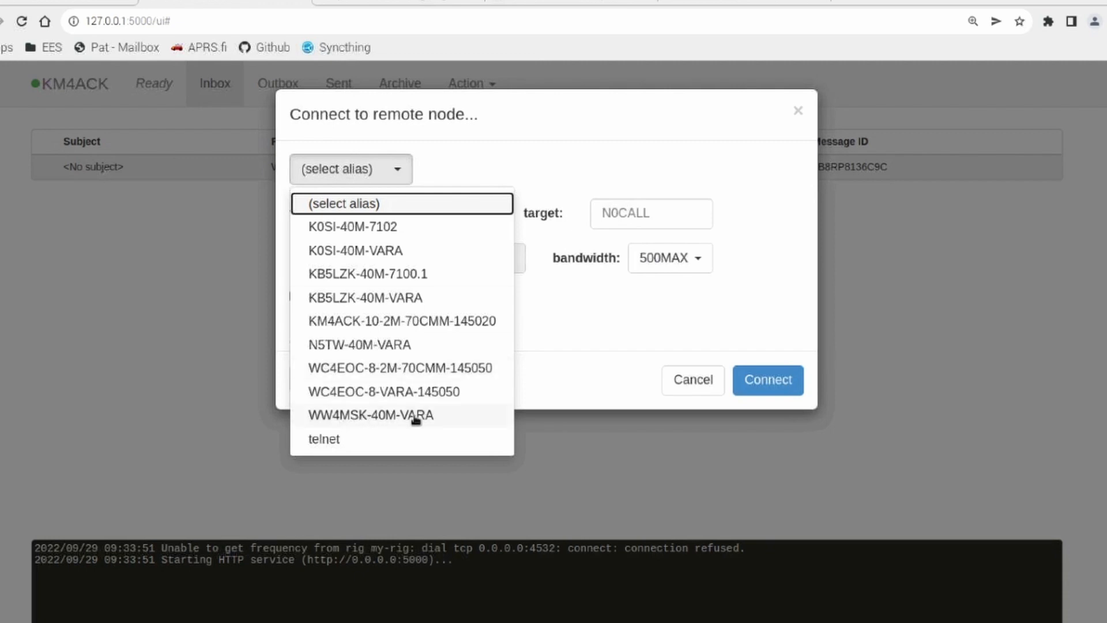
mouse_move(406, 419)
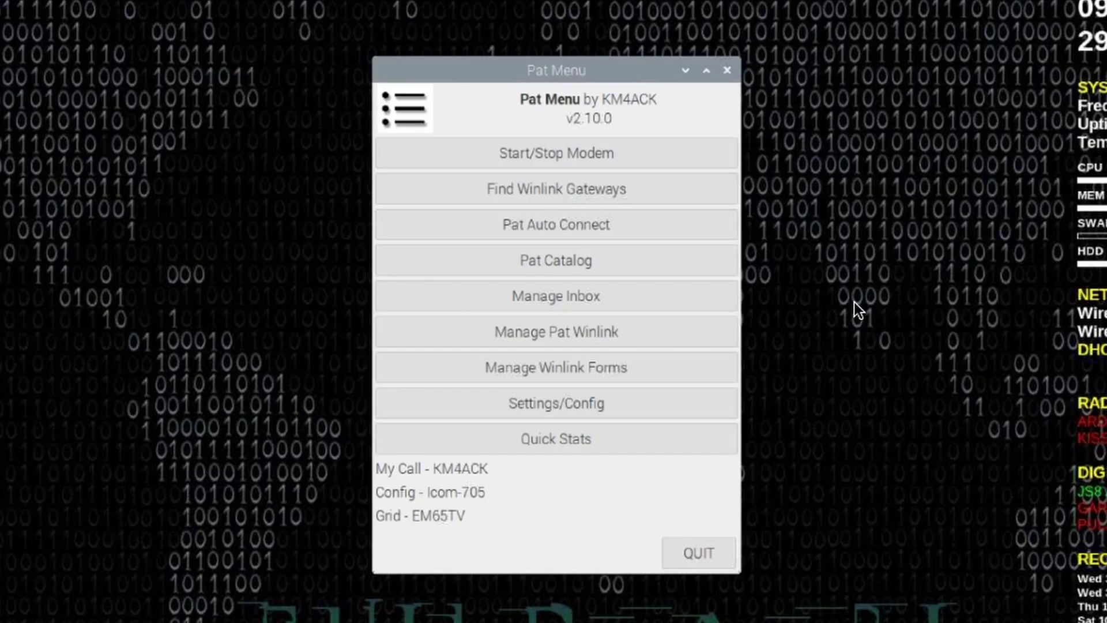
mouse_move(702, 252)
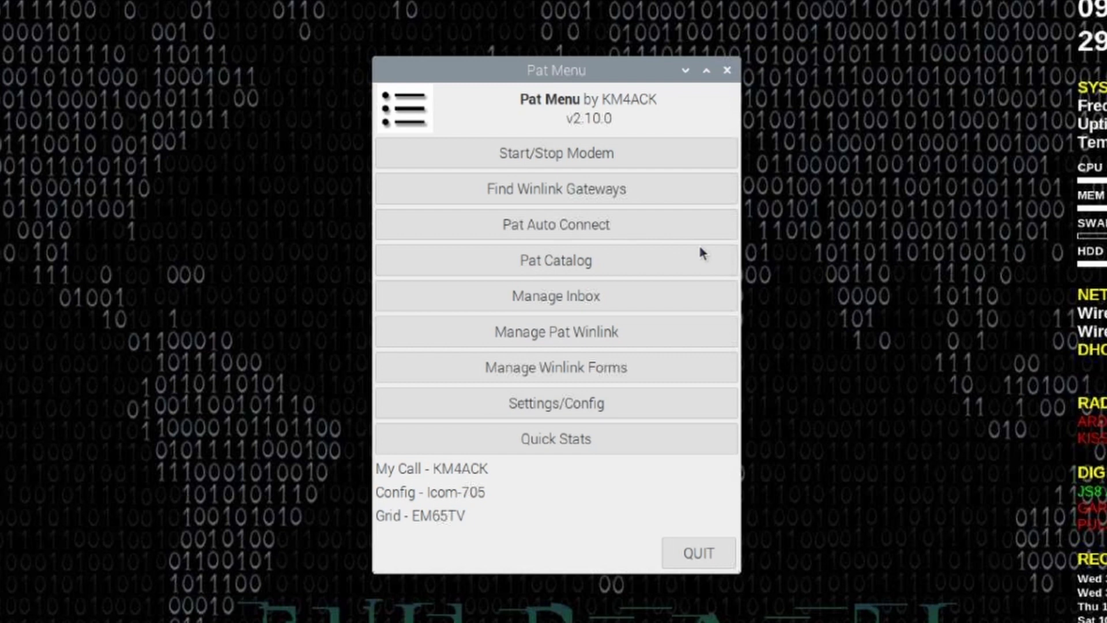
mouse_move(555, 225)
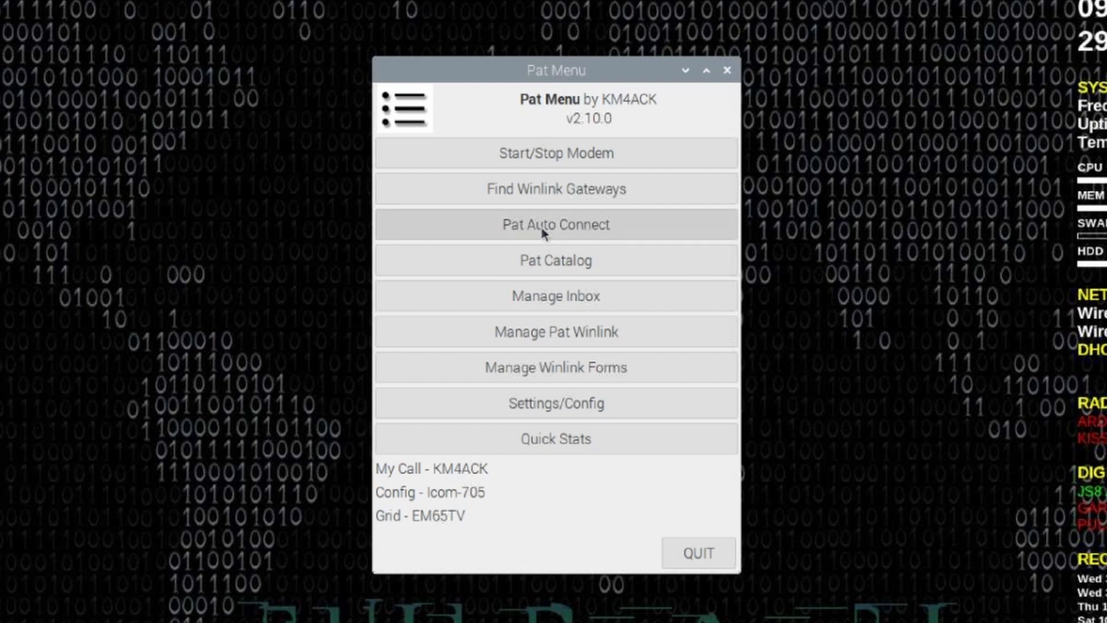
Set Pat Auto Connect to the 40 meter band with VARA modem and 50–500 distance range
left_click(556, 224)
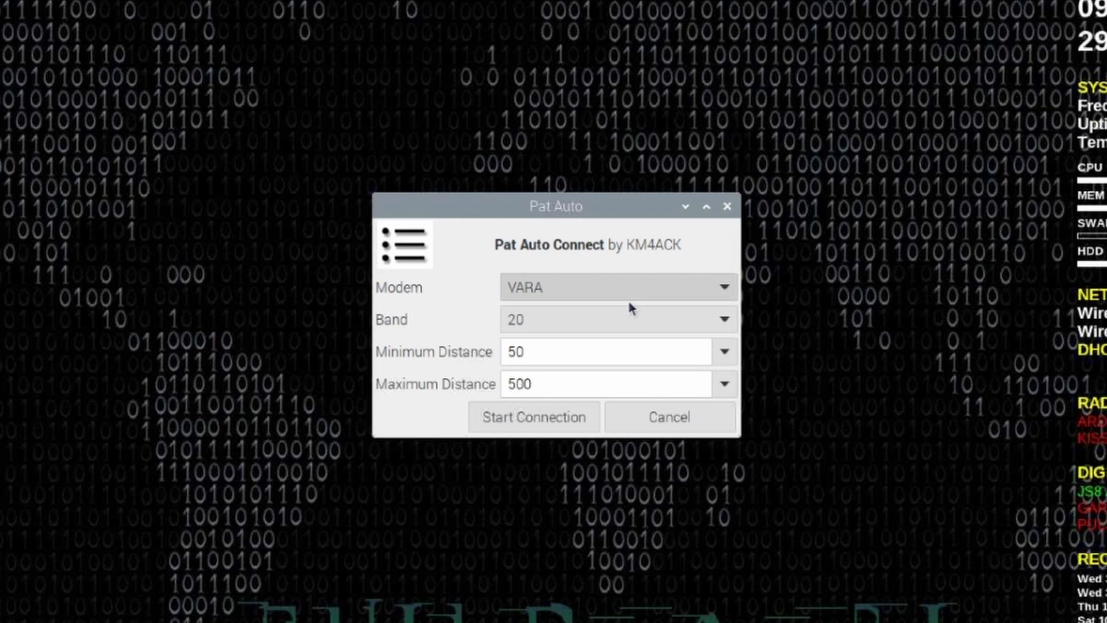
left_click(723, 287)
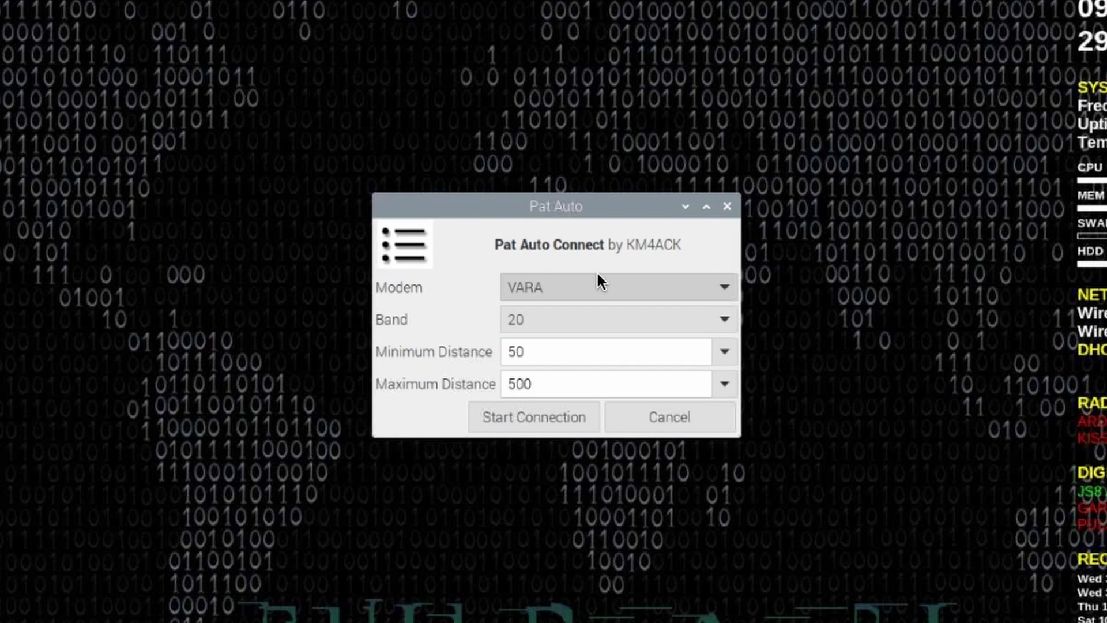
mouse_move(547, 296)
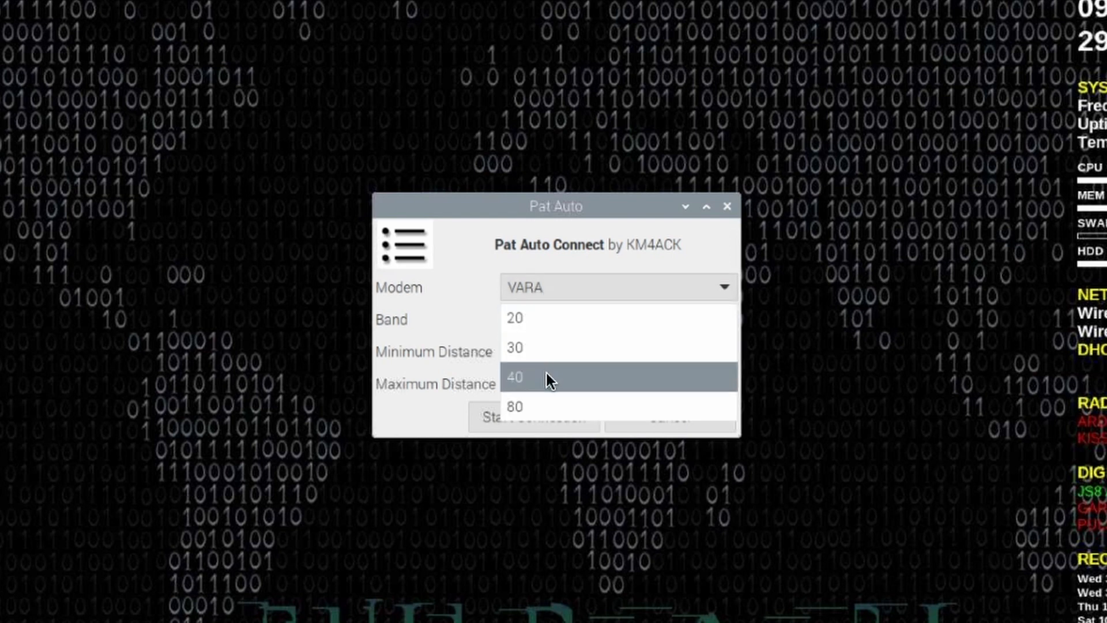
left_click(514, 377)
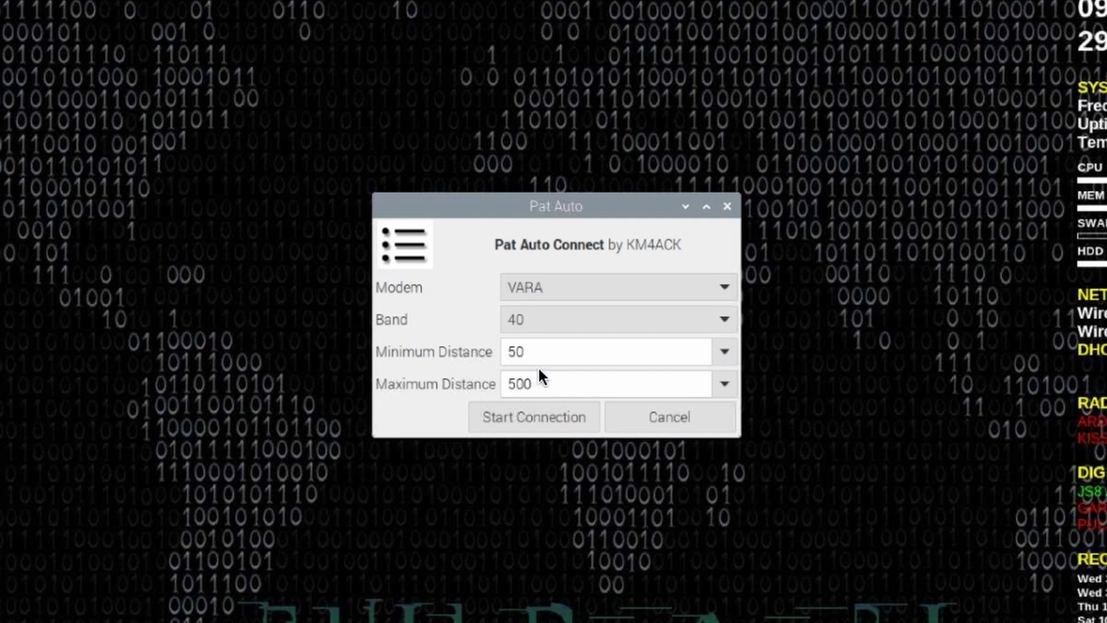
mouse_move(556, 378)
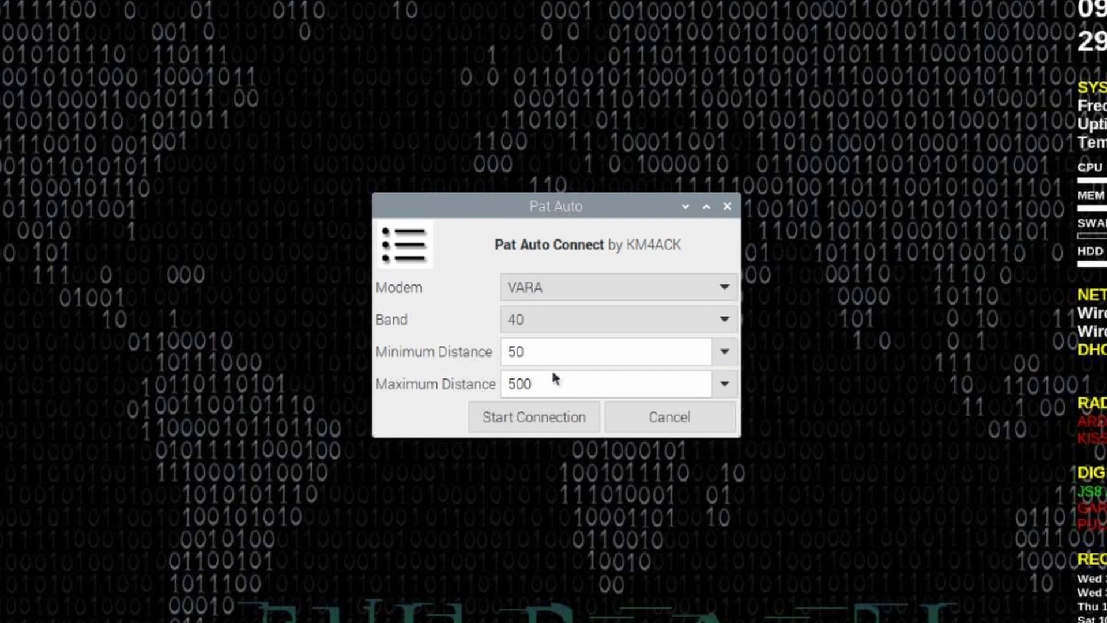
mouse_move(533, 416)
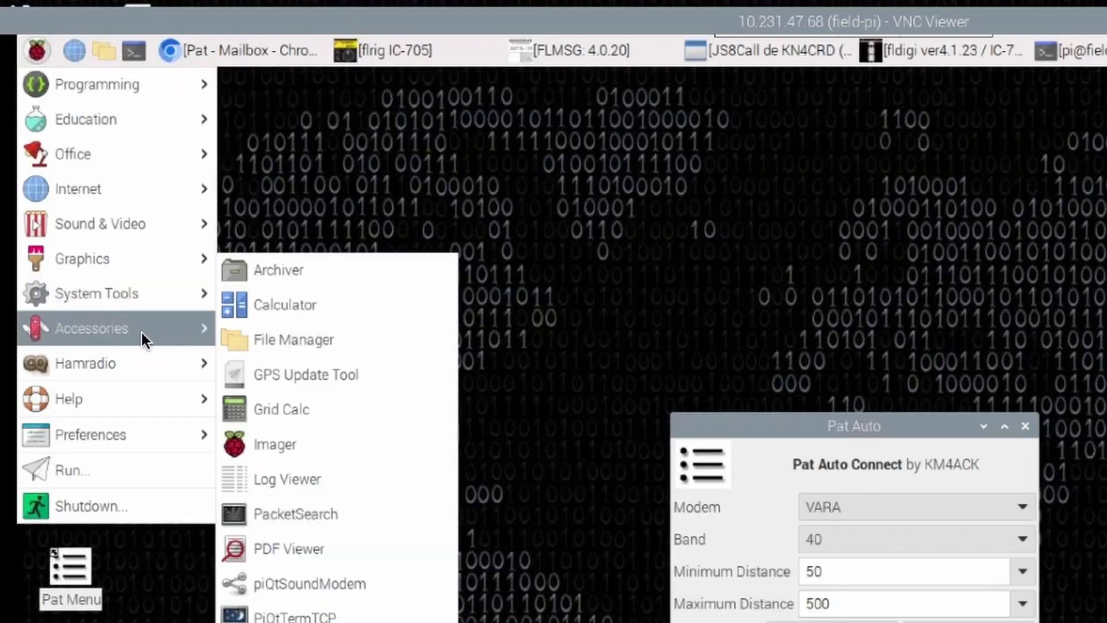
mouse_move(287, 478)
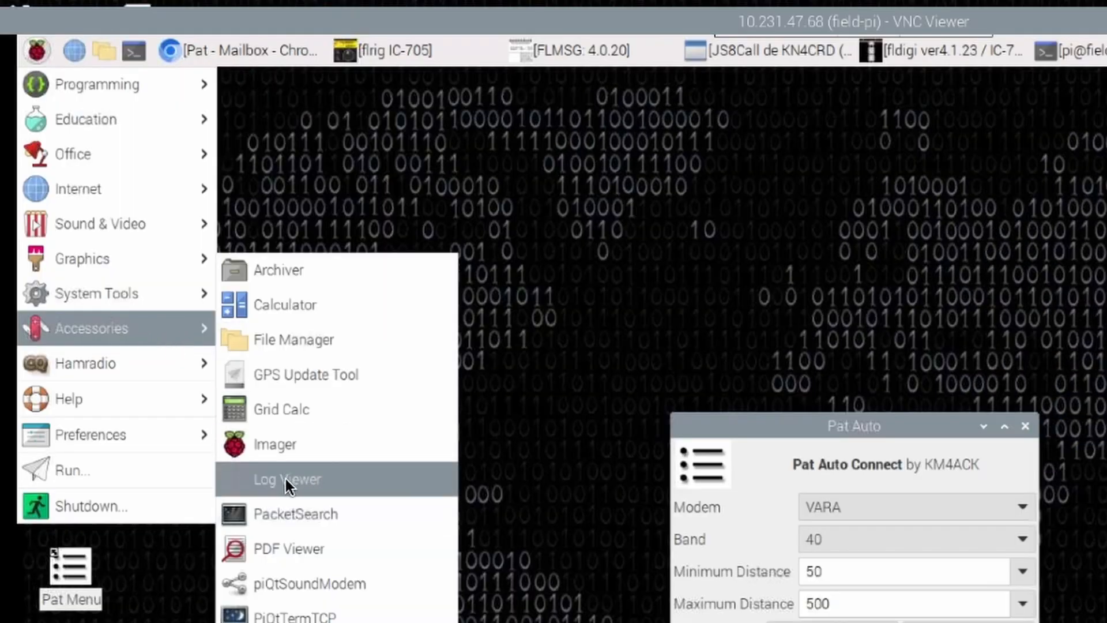
View the Winlink connection log and highlight the varahf part of the N5TW entry
left_click(287, 478)
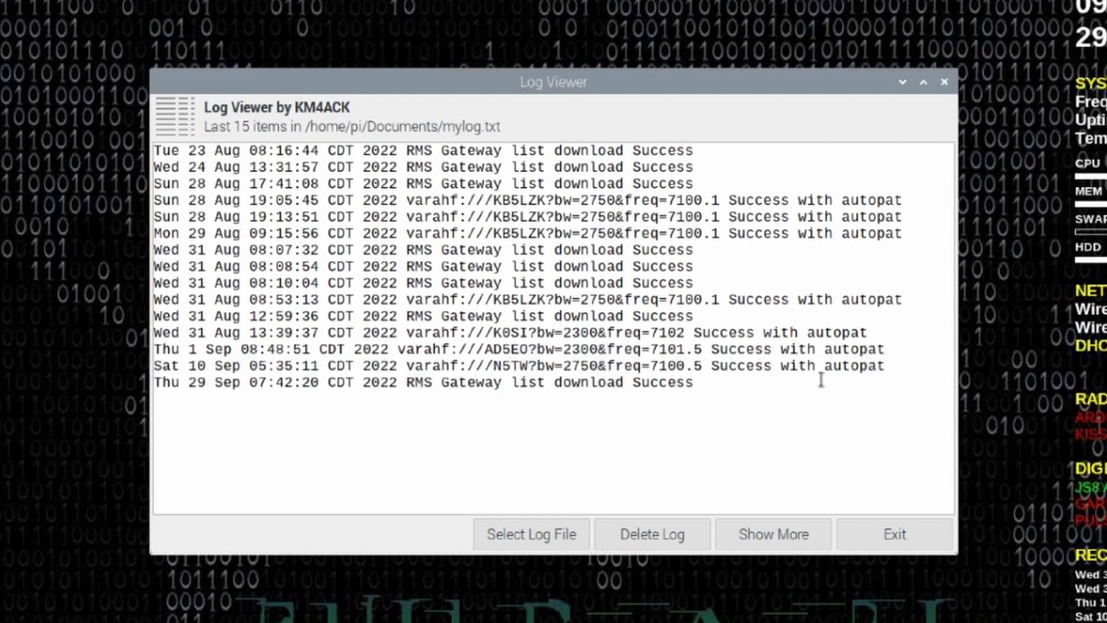
double_click(431, 365)
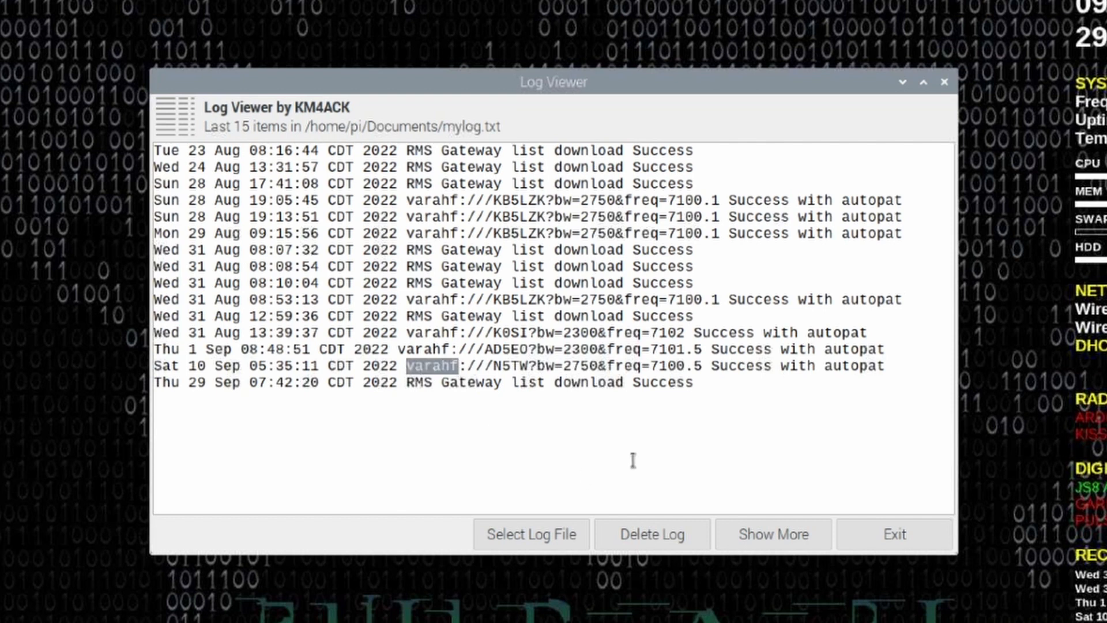
mouse_move(762, 410)
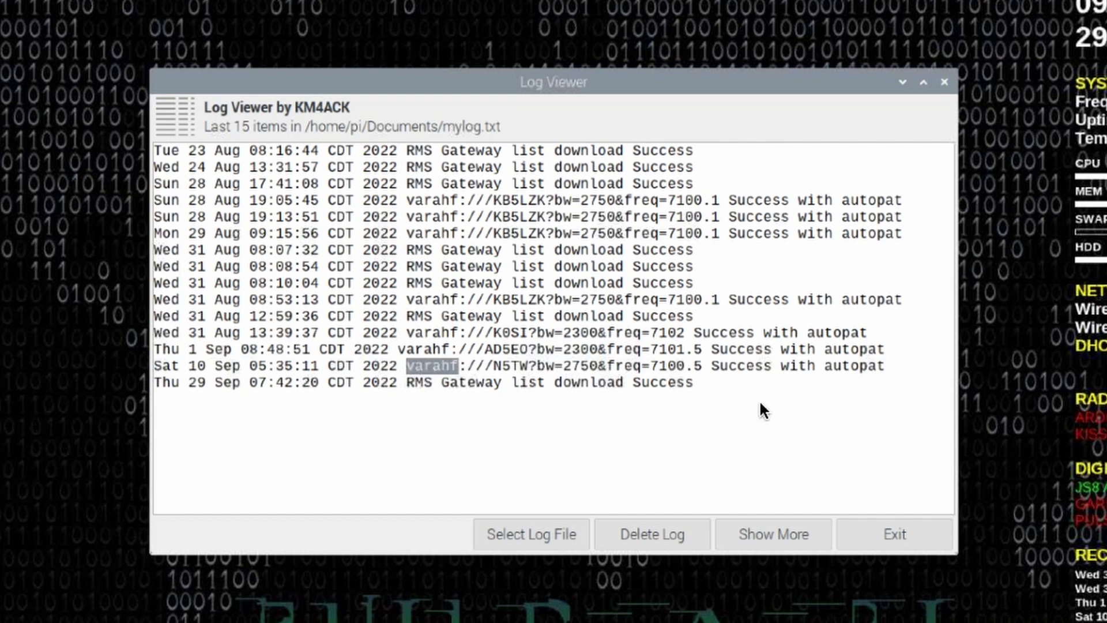
mouse_move(336, 402)
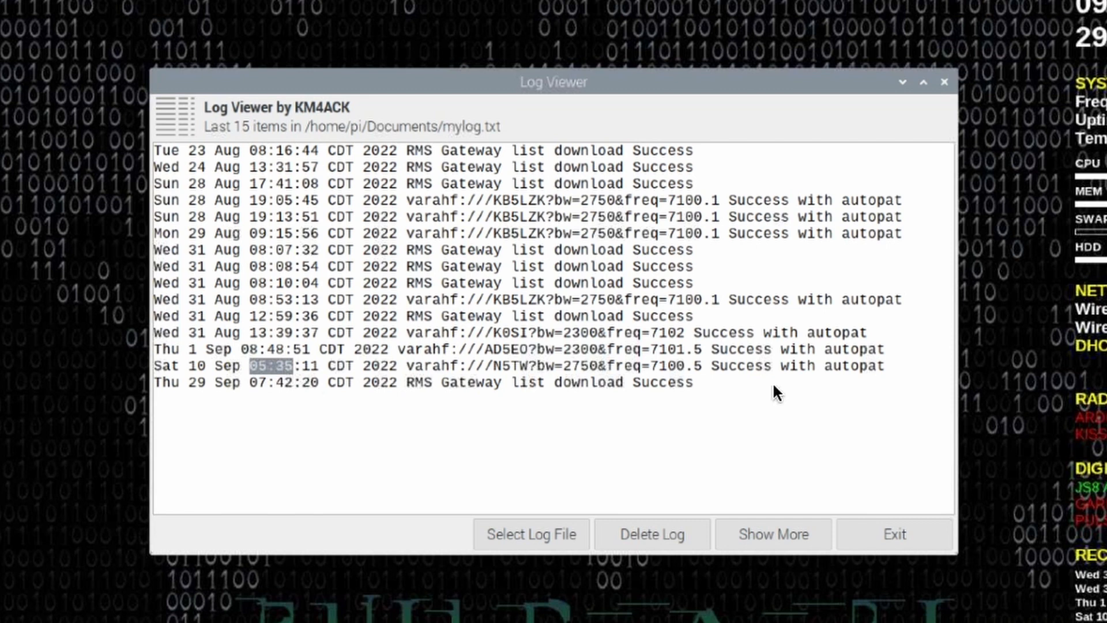
mouse_move(892, 376)
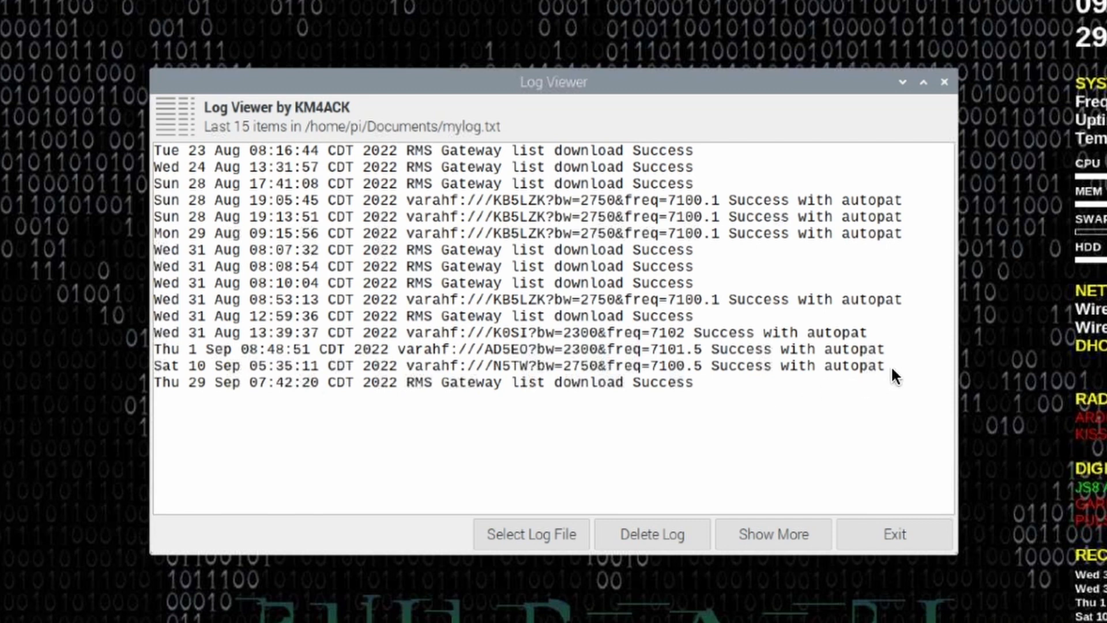